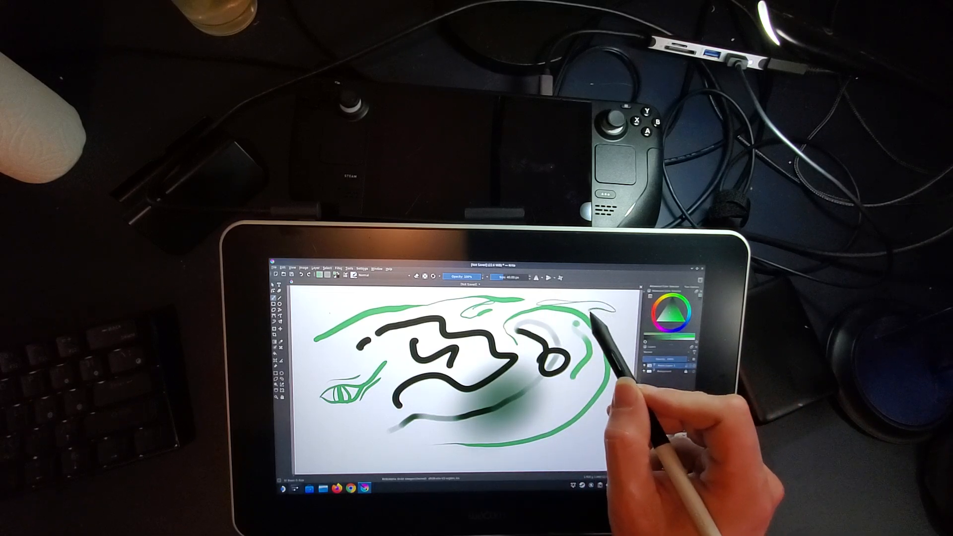
Paint a pressure-varied brush stroke down the white canvas.
left_click_drag(607, 341, 595, 395)
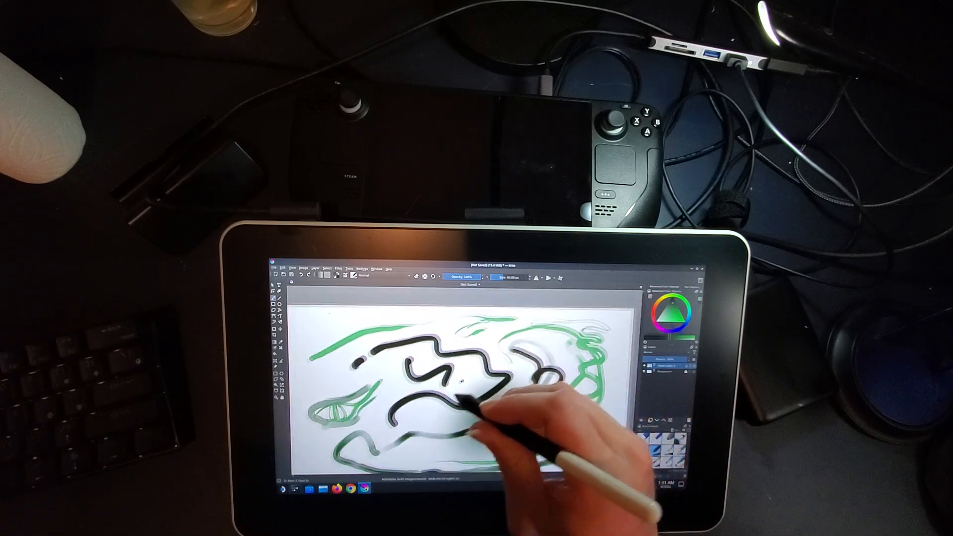
Add a tapered, faded stroke across the existing black and green drawing.
left_click_drag(461, 401, 540, 365)
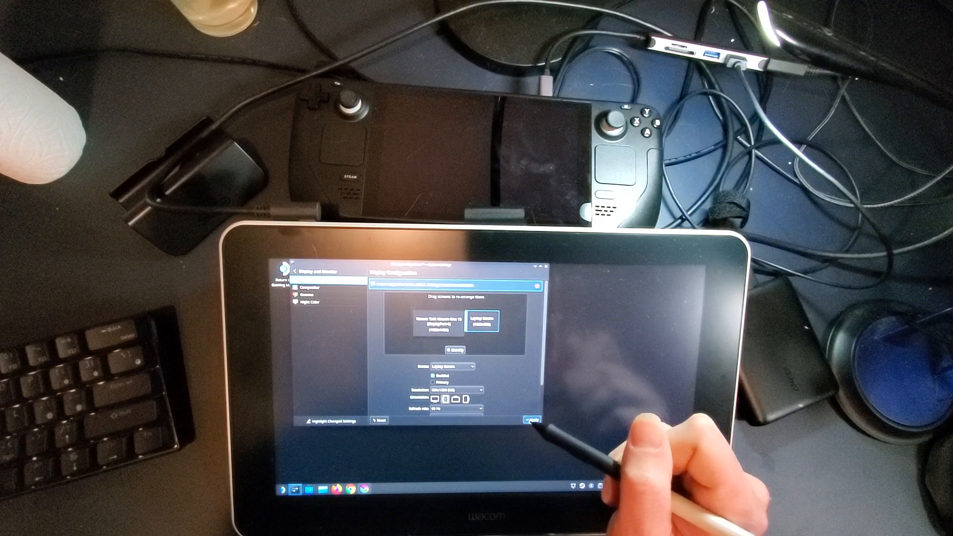
Apply the Display Configuration with both screens enabled in landscape.
left_click(528, 419)
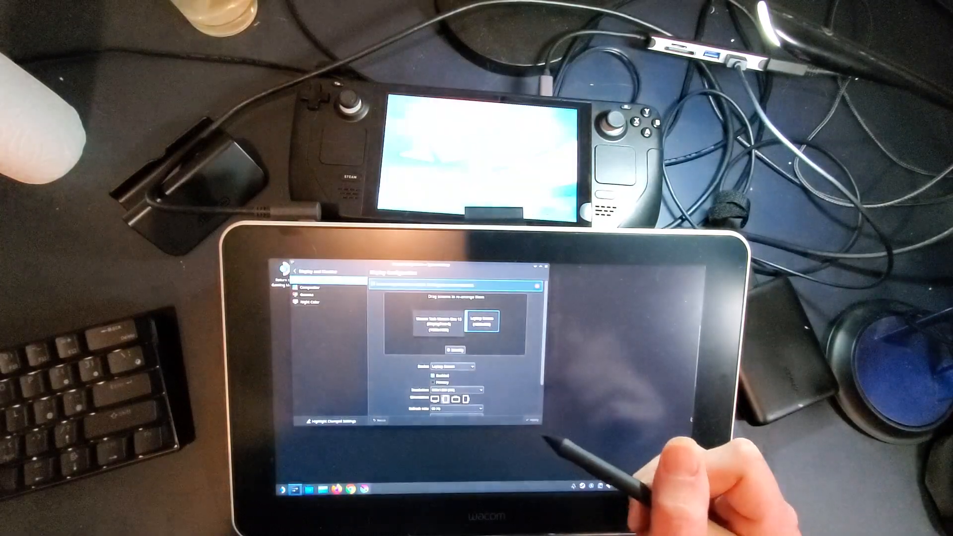